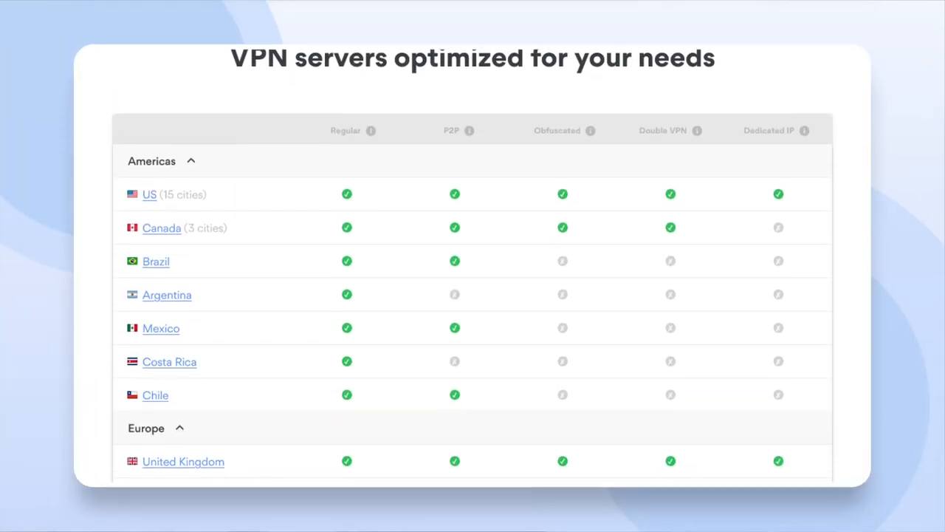
scroll("down", 3)
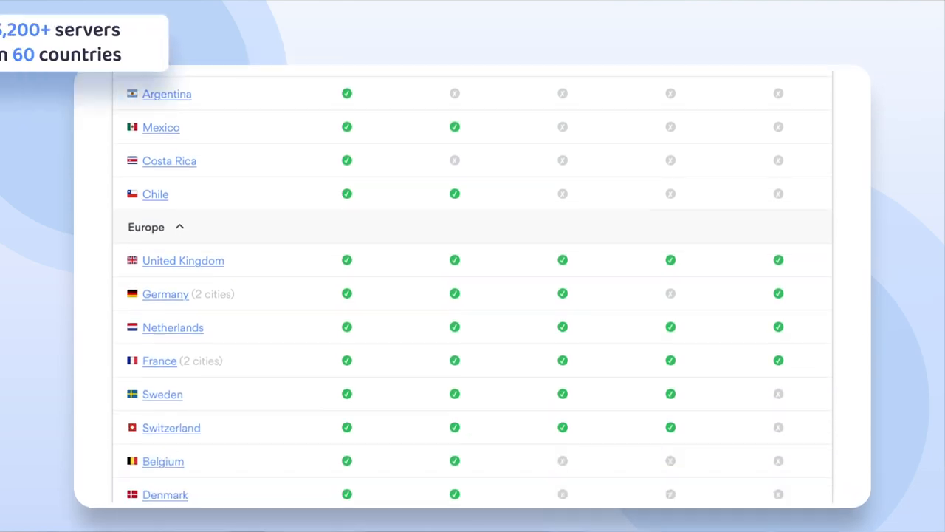
scroll("down", 3)
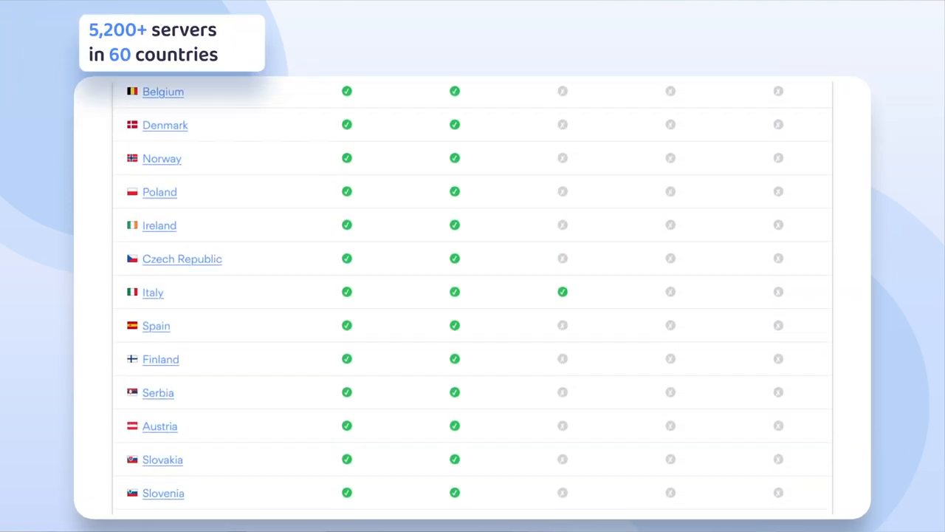
scroll("down", 3)
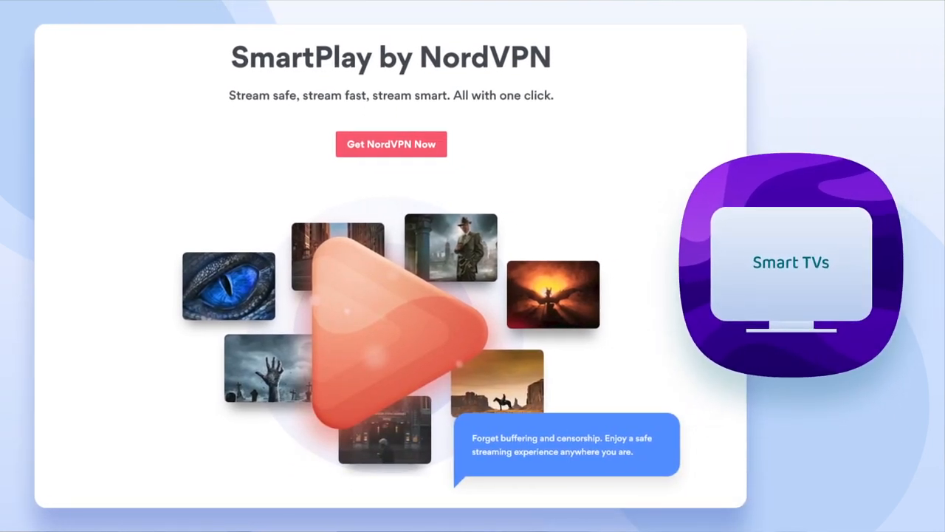
scroll("down", 3)
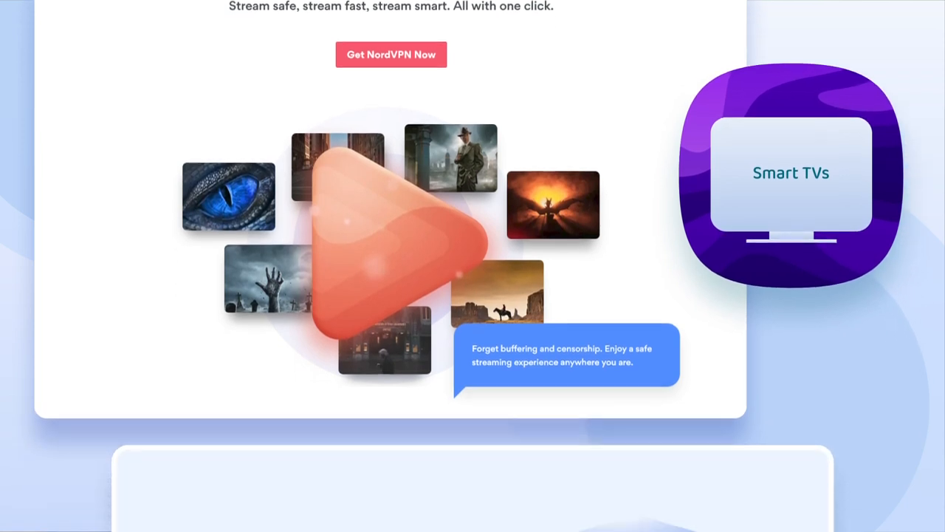
scroll("down", 3)
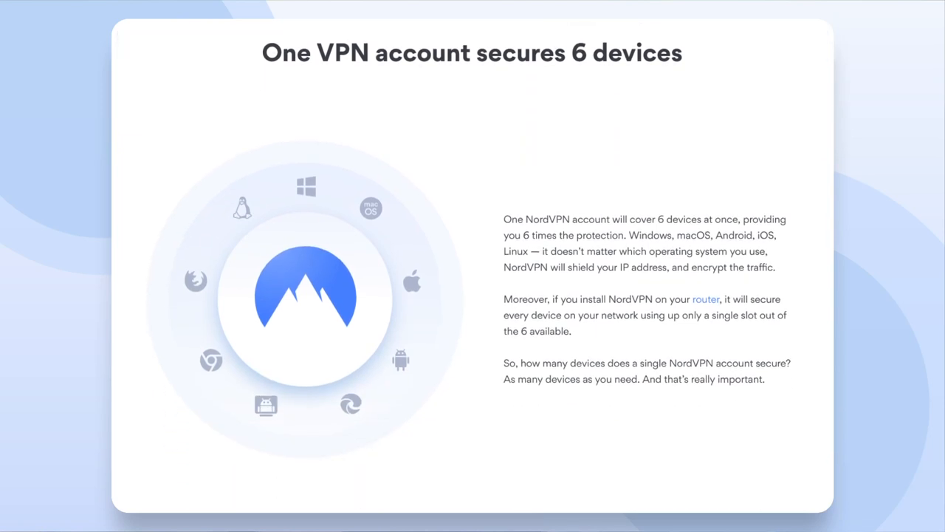
scroll("down", 3)
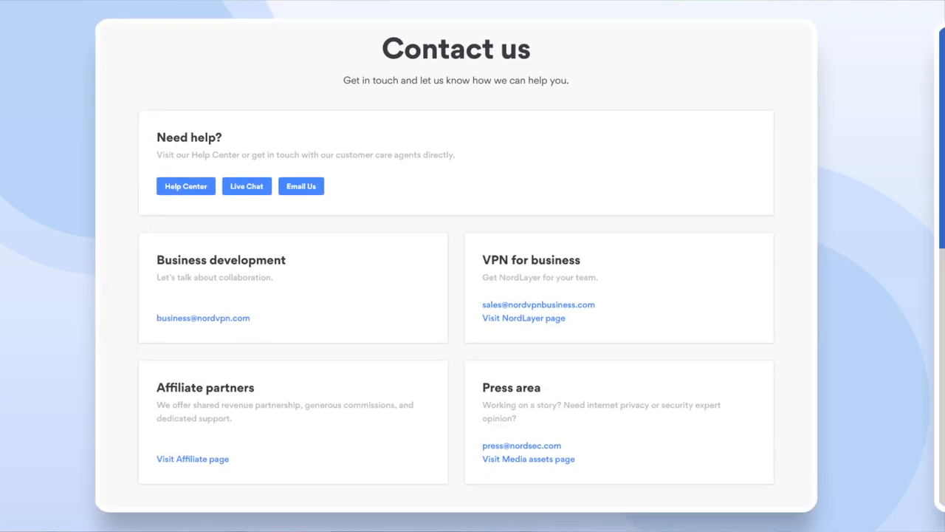
left_click(246, 186)
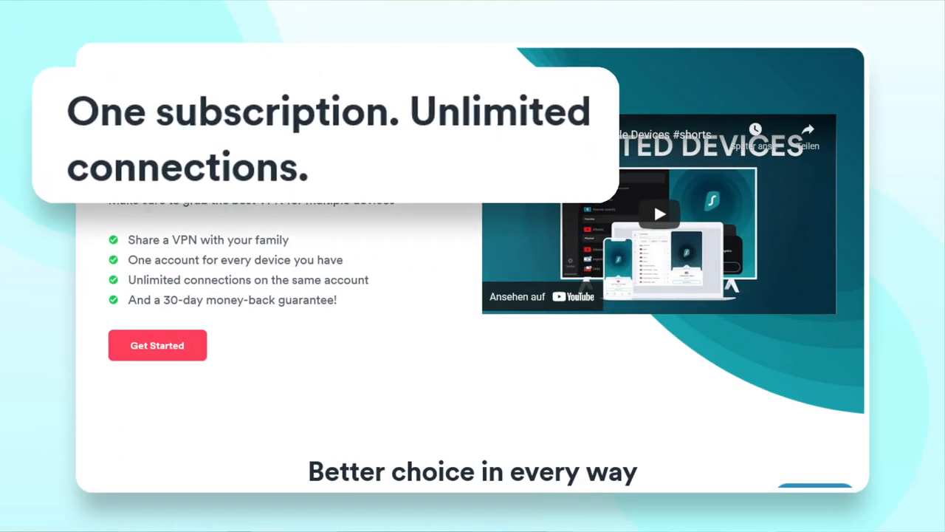
scroll("down", 3)
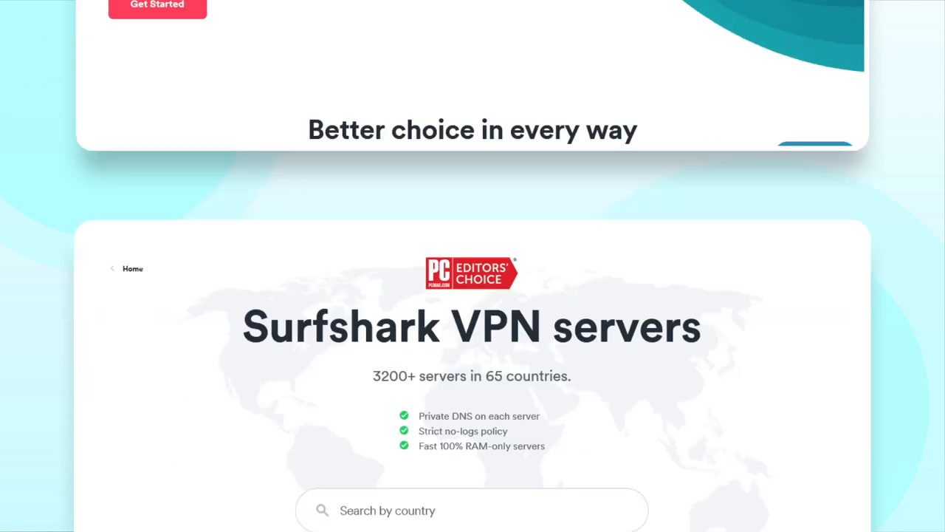
scroll("down", 3)
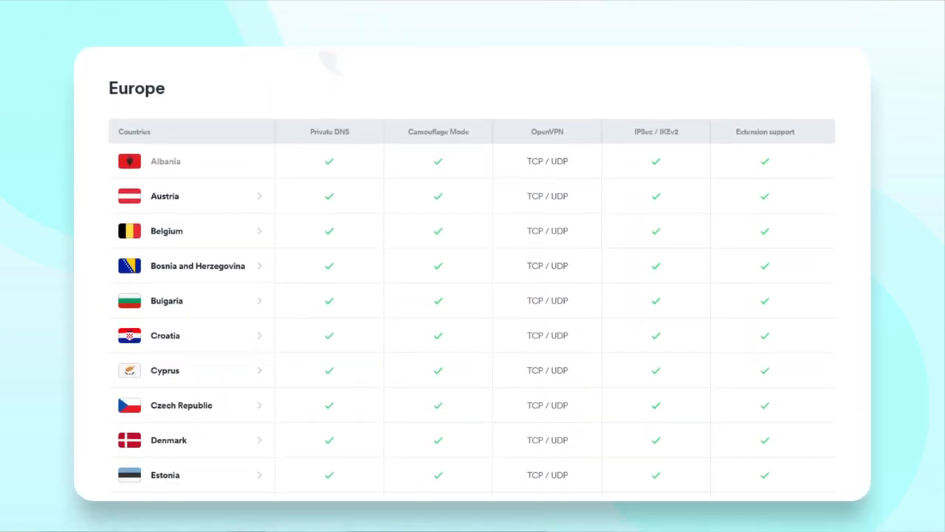
scroll("down", 3)
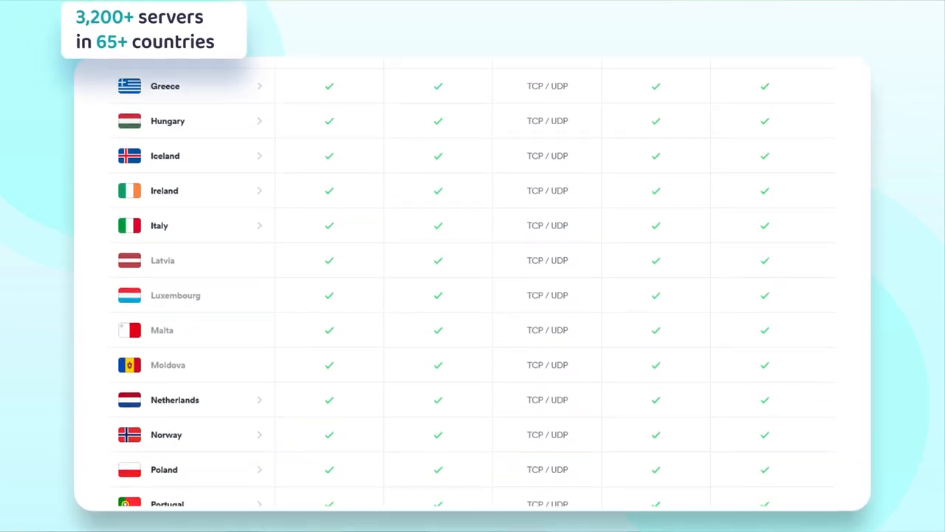
scroll("down", 3)
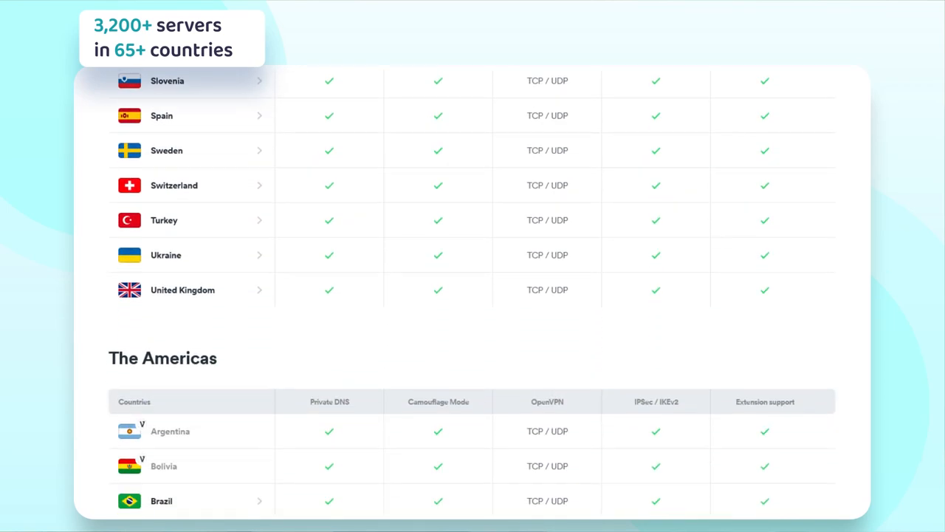
scroll("down", 3)
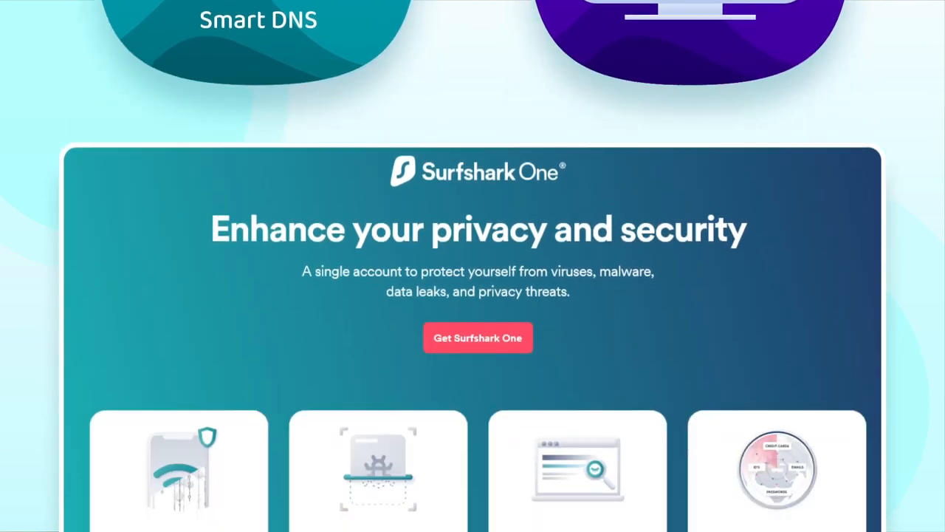
scroll("down", 3)
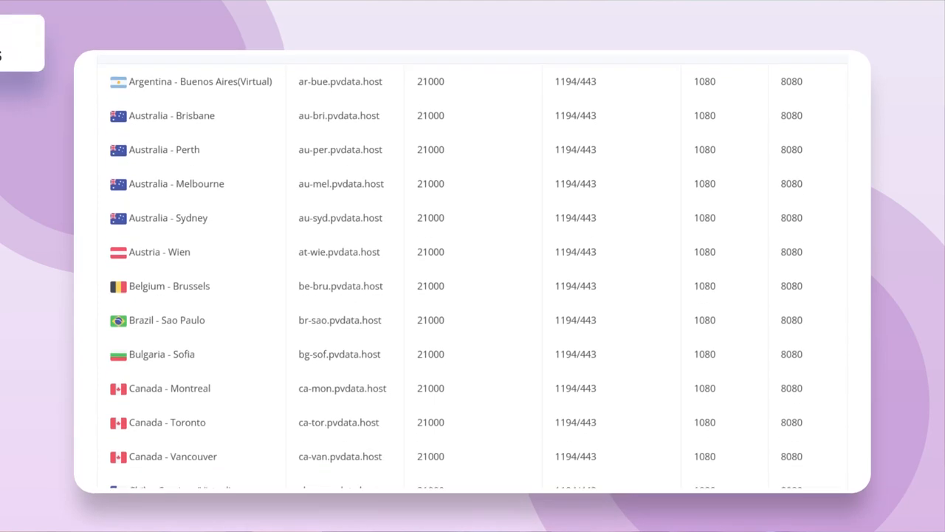
scroll("down", 3)
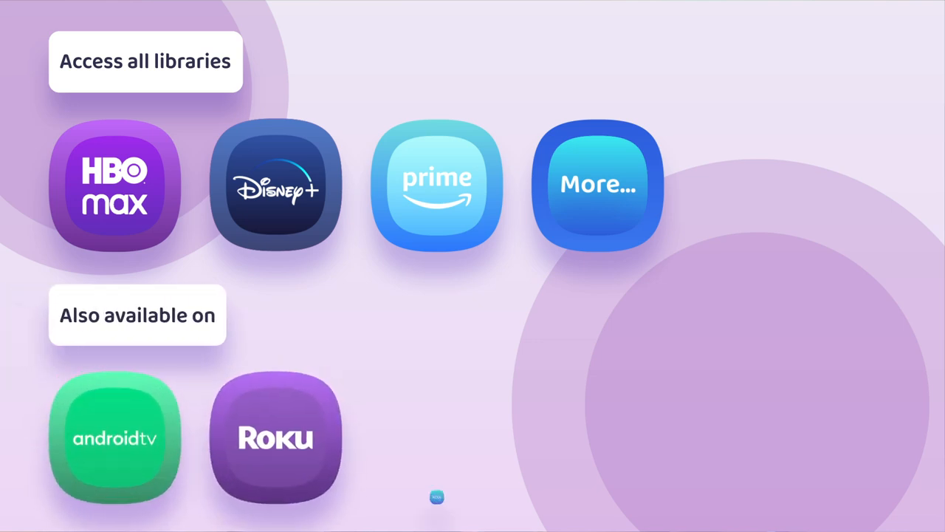
scroll("down", 3)
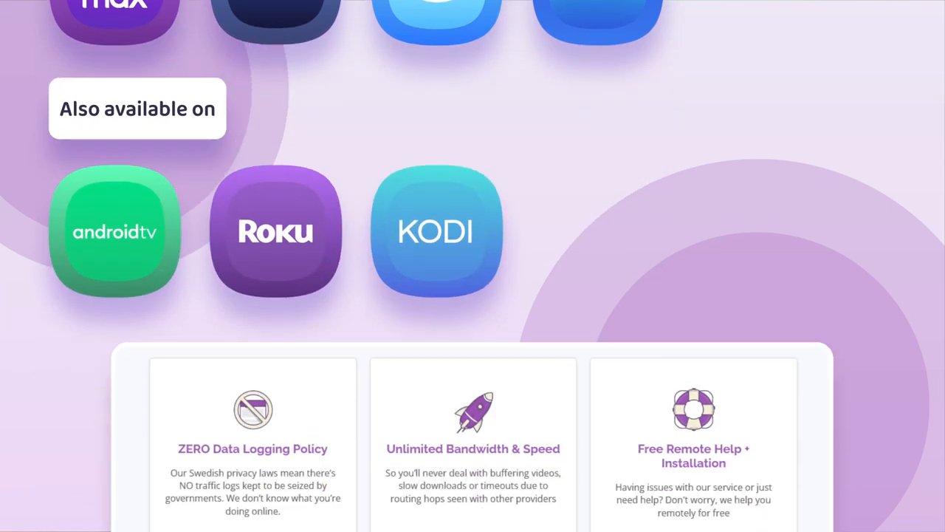
scroll("down", 3)
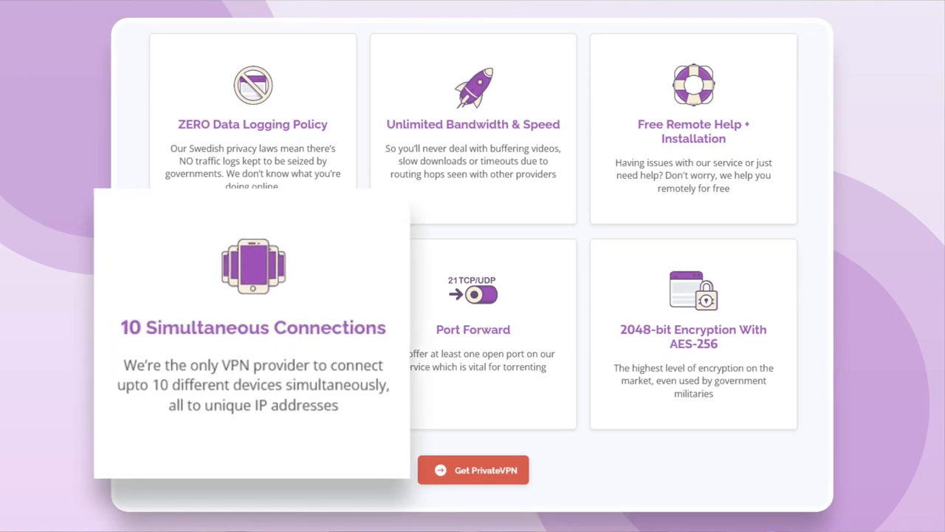